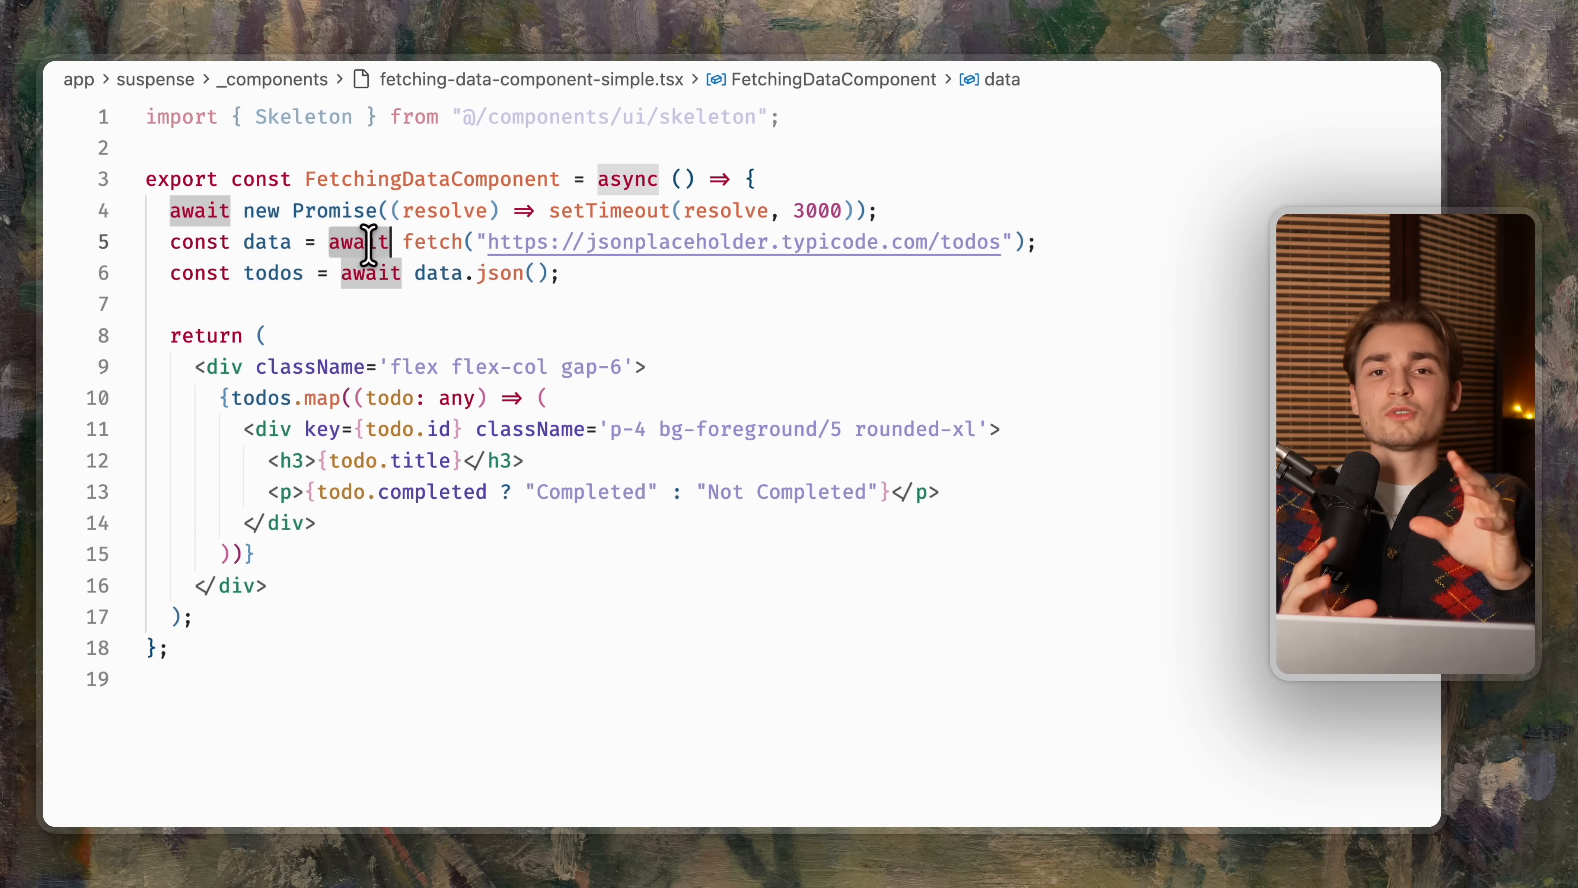
Navigate to FetchingDataComponent in page.tsx and begin an 'export const TodosSkeleton' component below it.
click(561, 273)
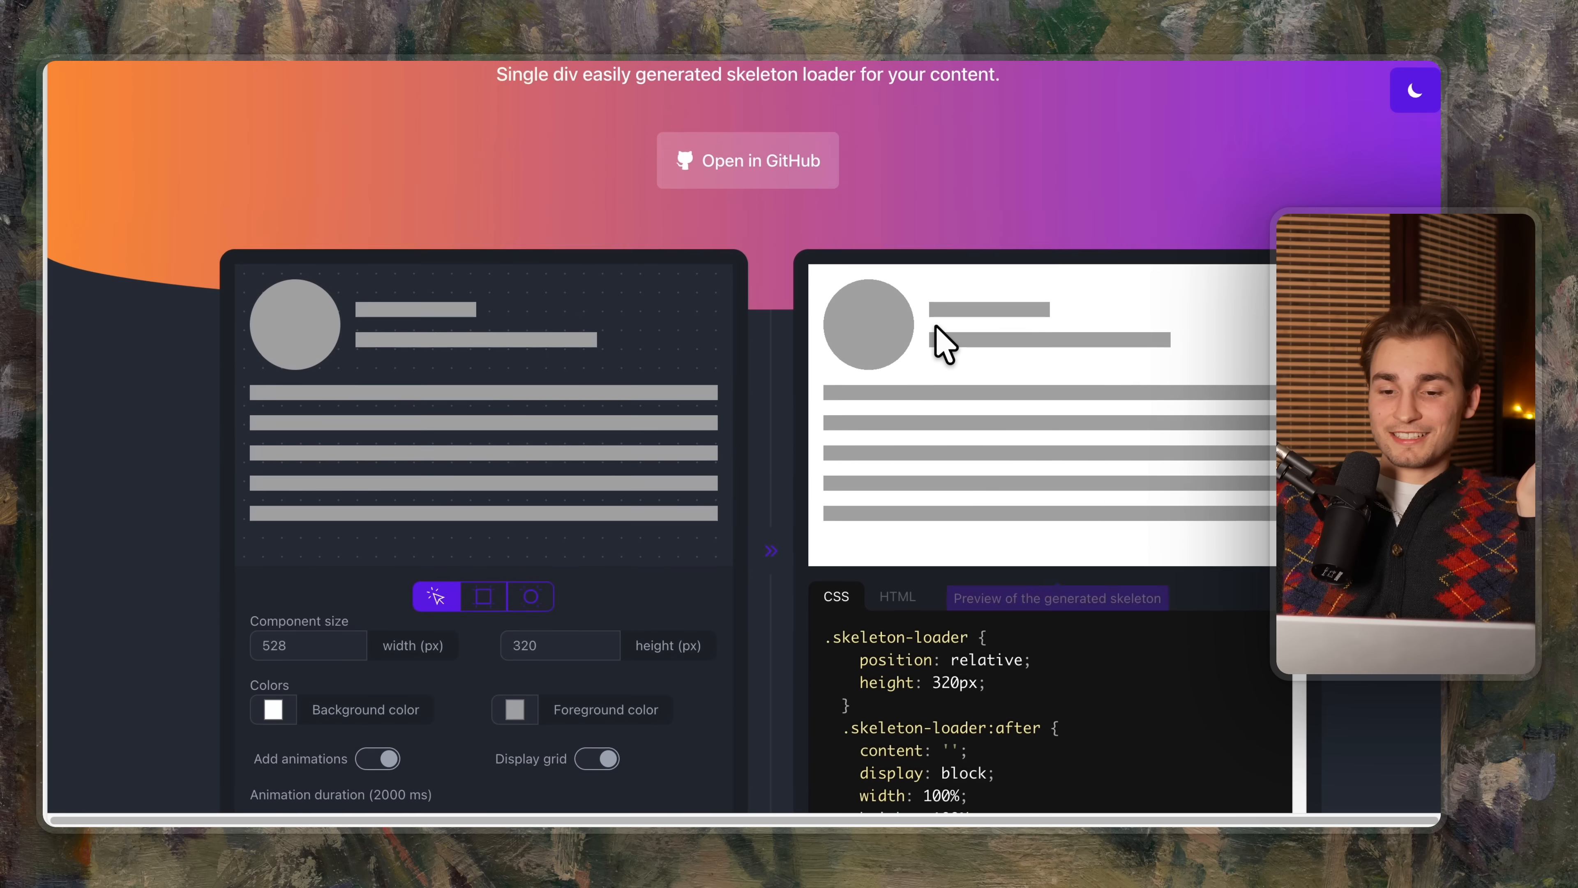
scroll(up, 3)
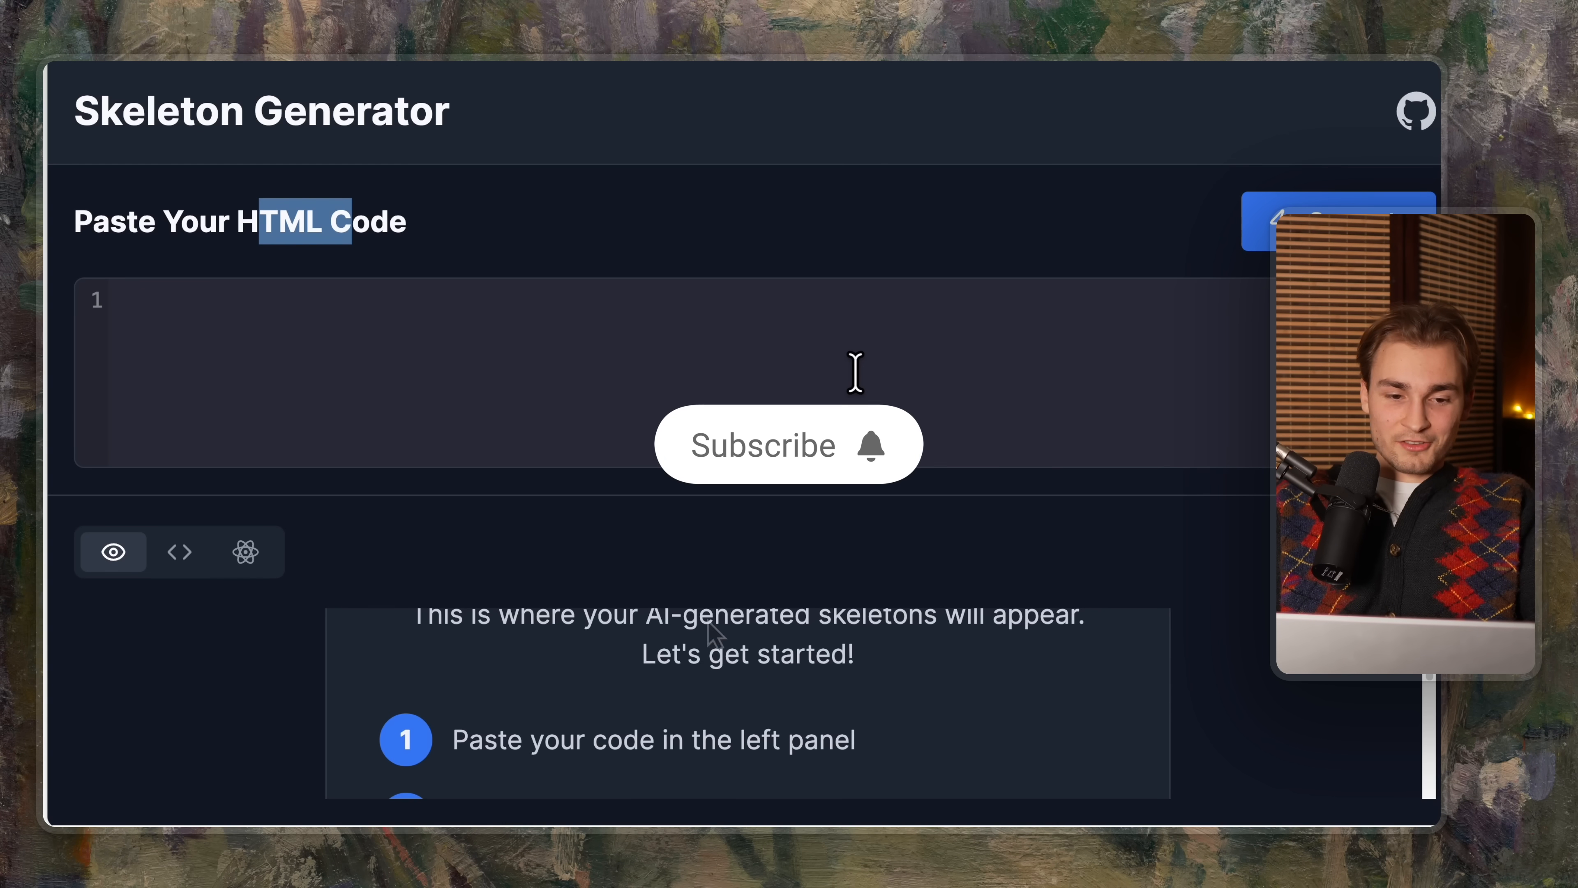
click(789, 444)
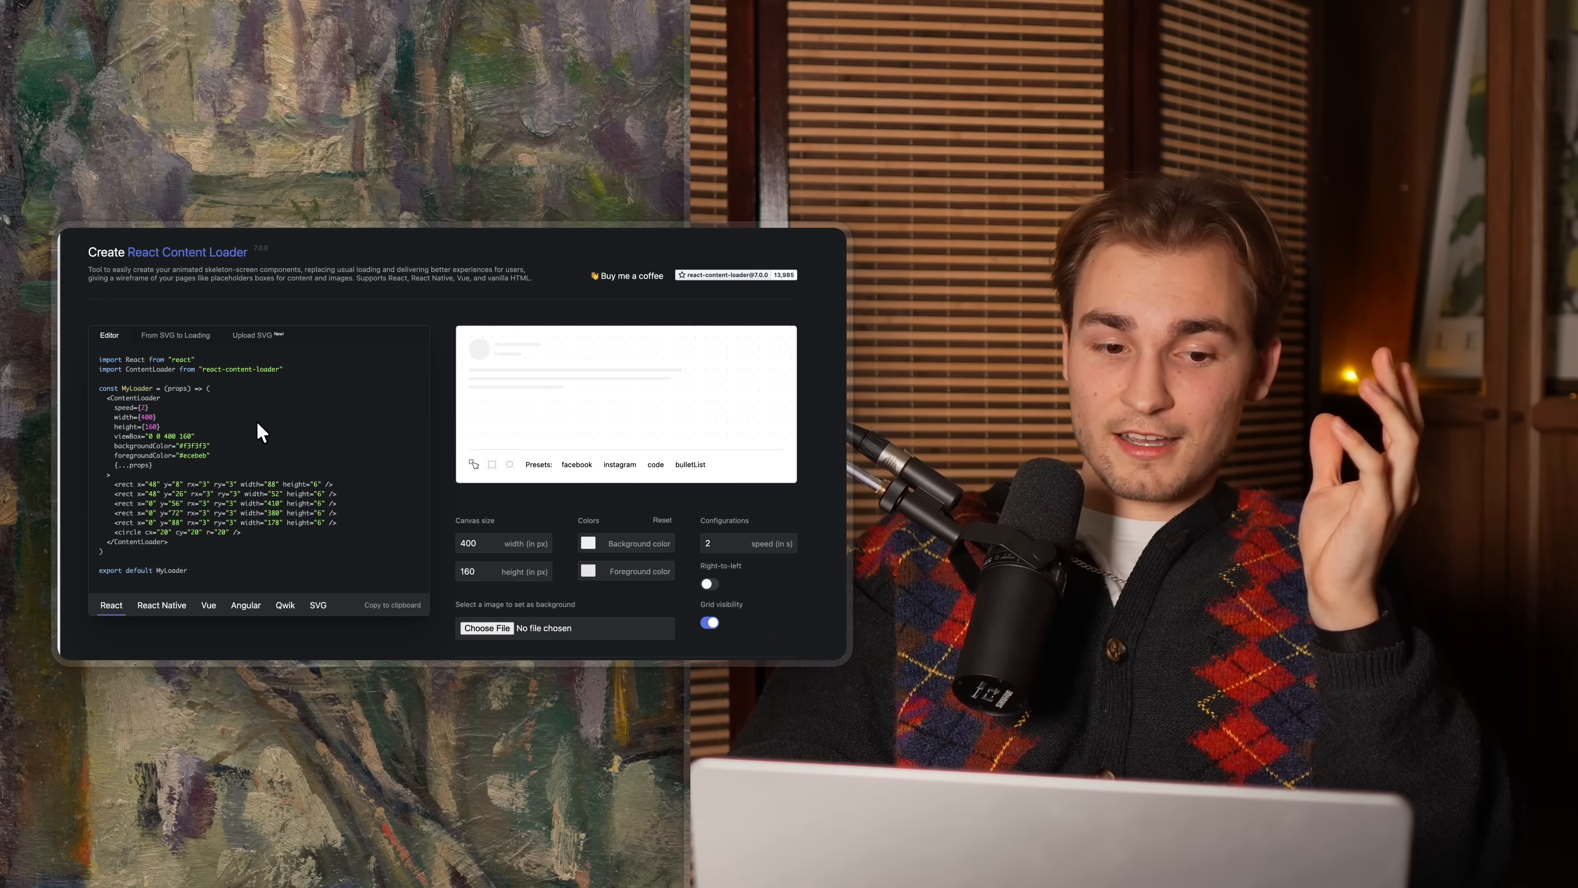
mouse_move(279, 458)
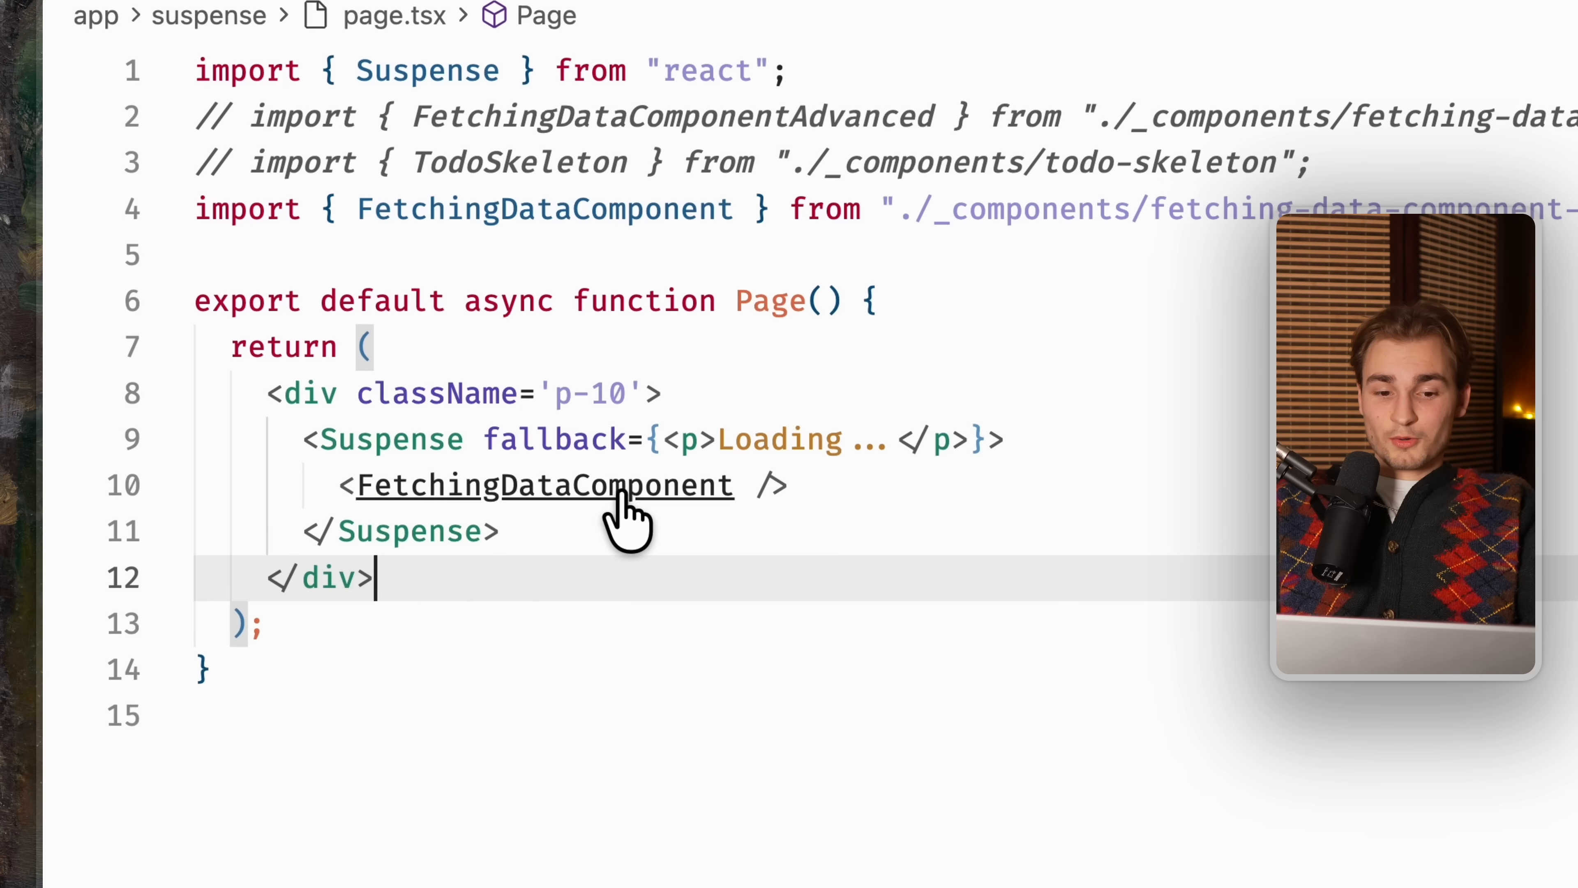
click(545, 485)
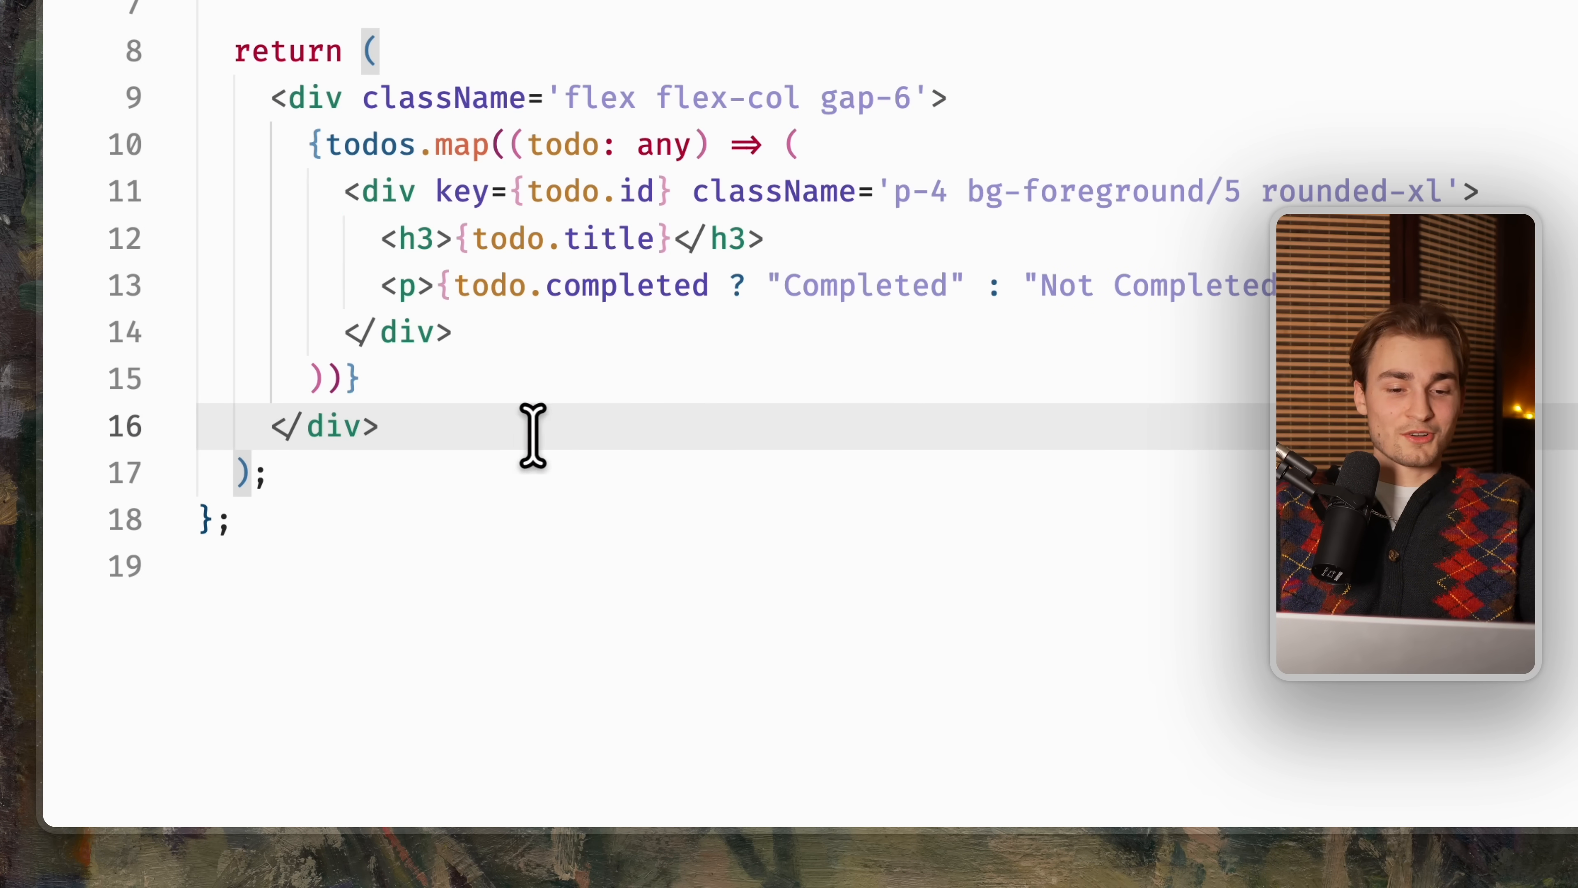
text(export const TodosSkeleton = () => {)
text({Array.from({ length: 10 }).map((_, index) => ()
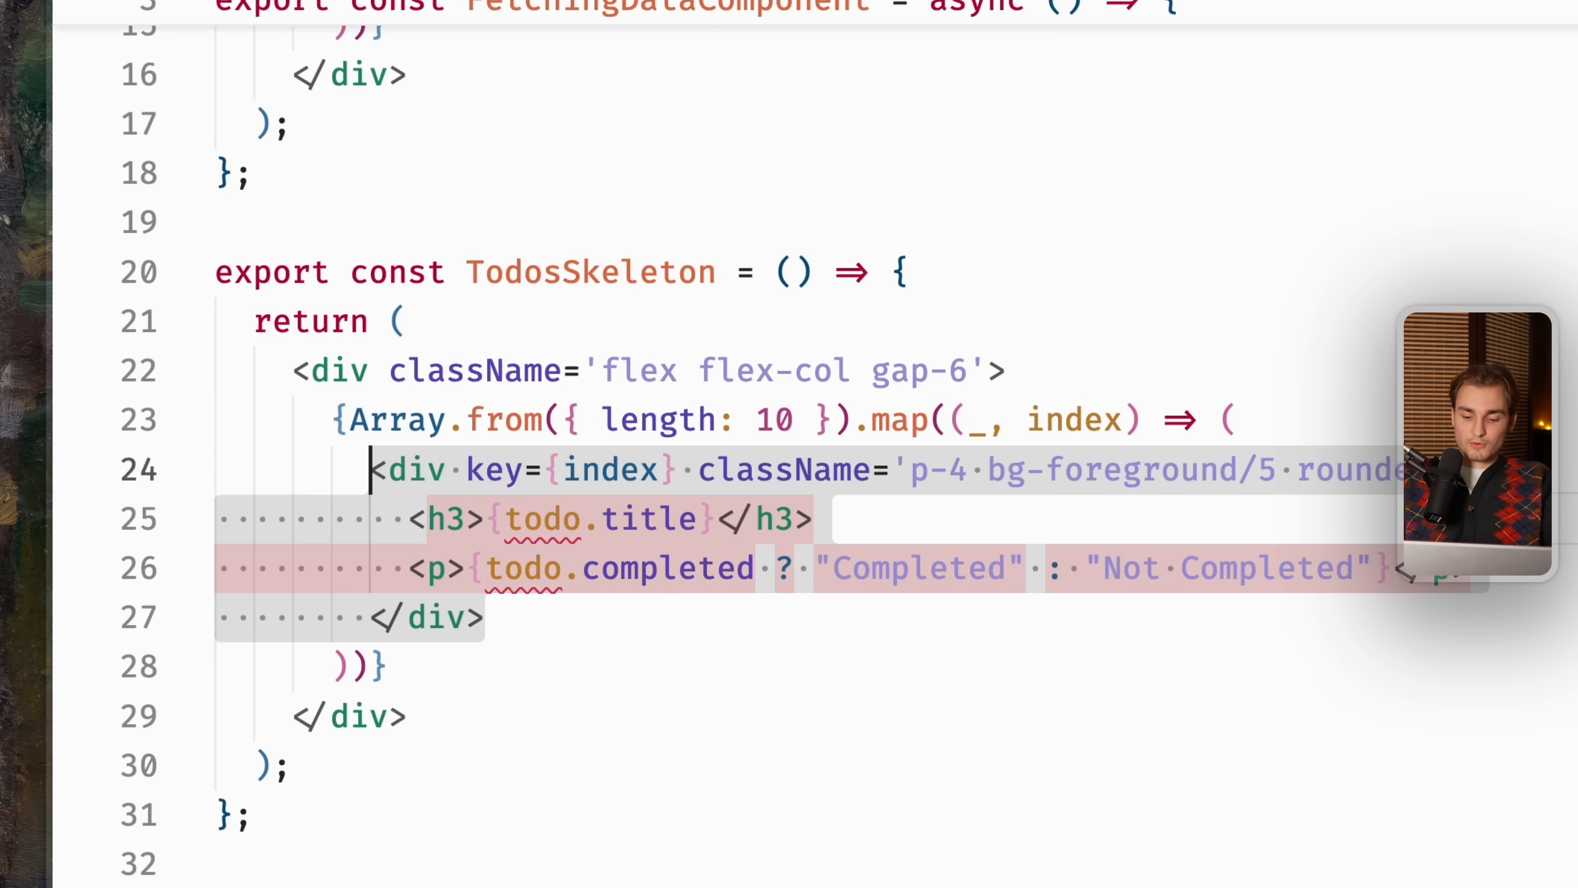
Render <Skeleton key={index} className='w-full h-12' /> for each of the ten placeholder items.
text(Skeleton)
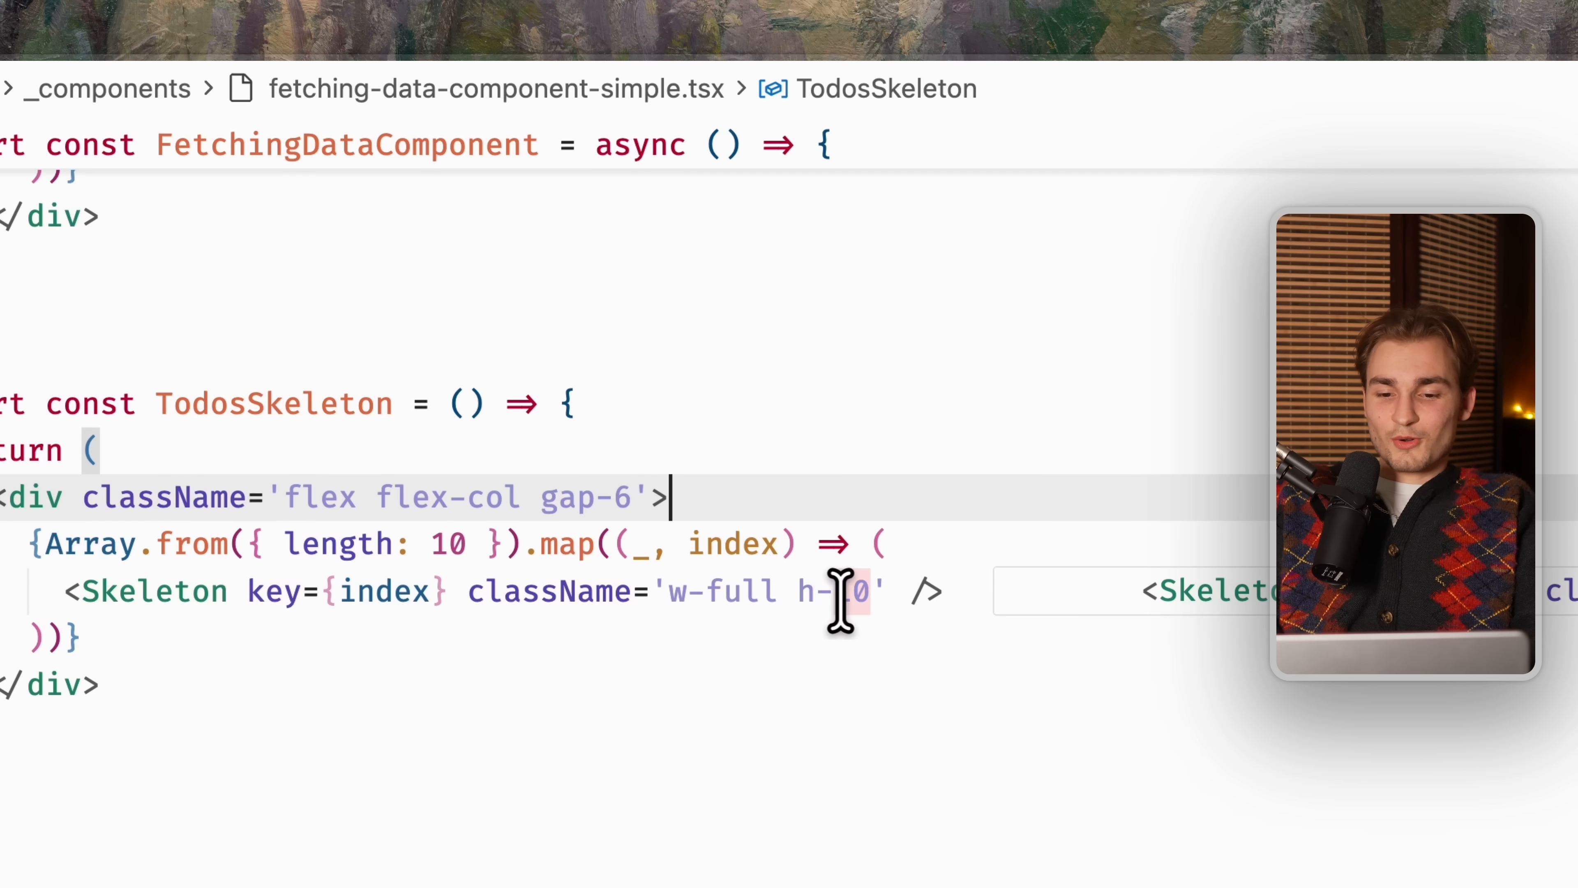
text(12)
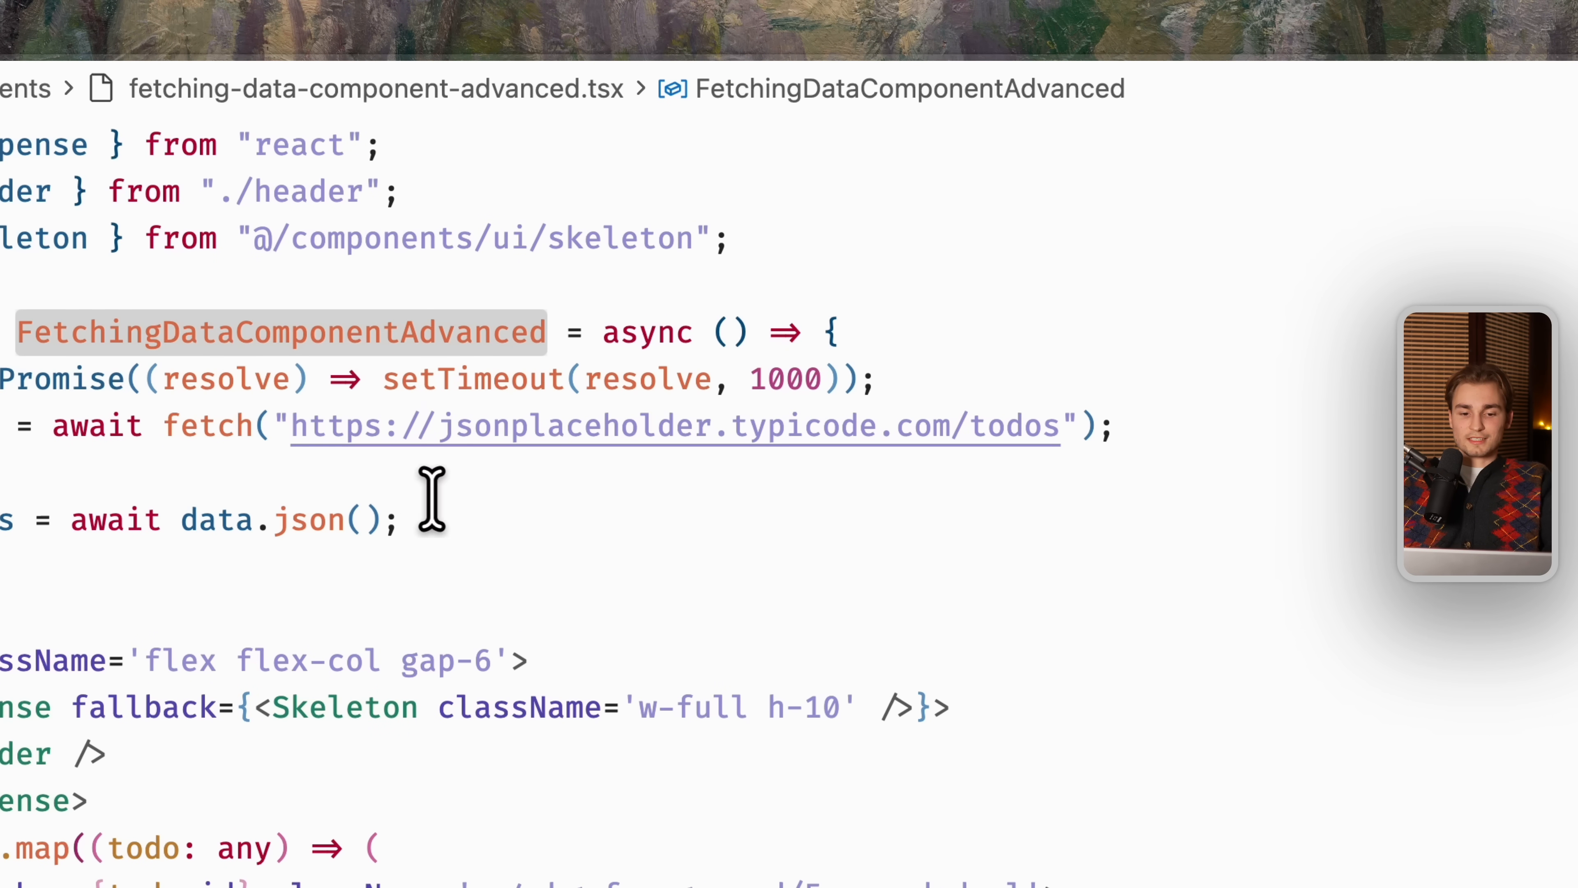
mouse_move(347, 520)
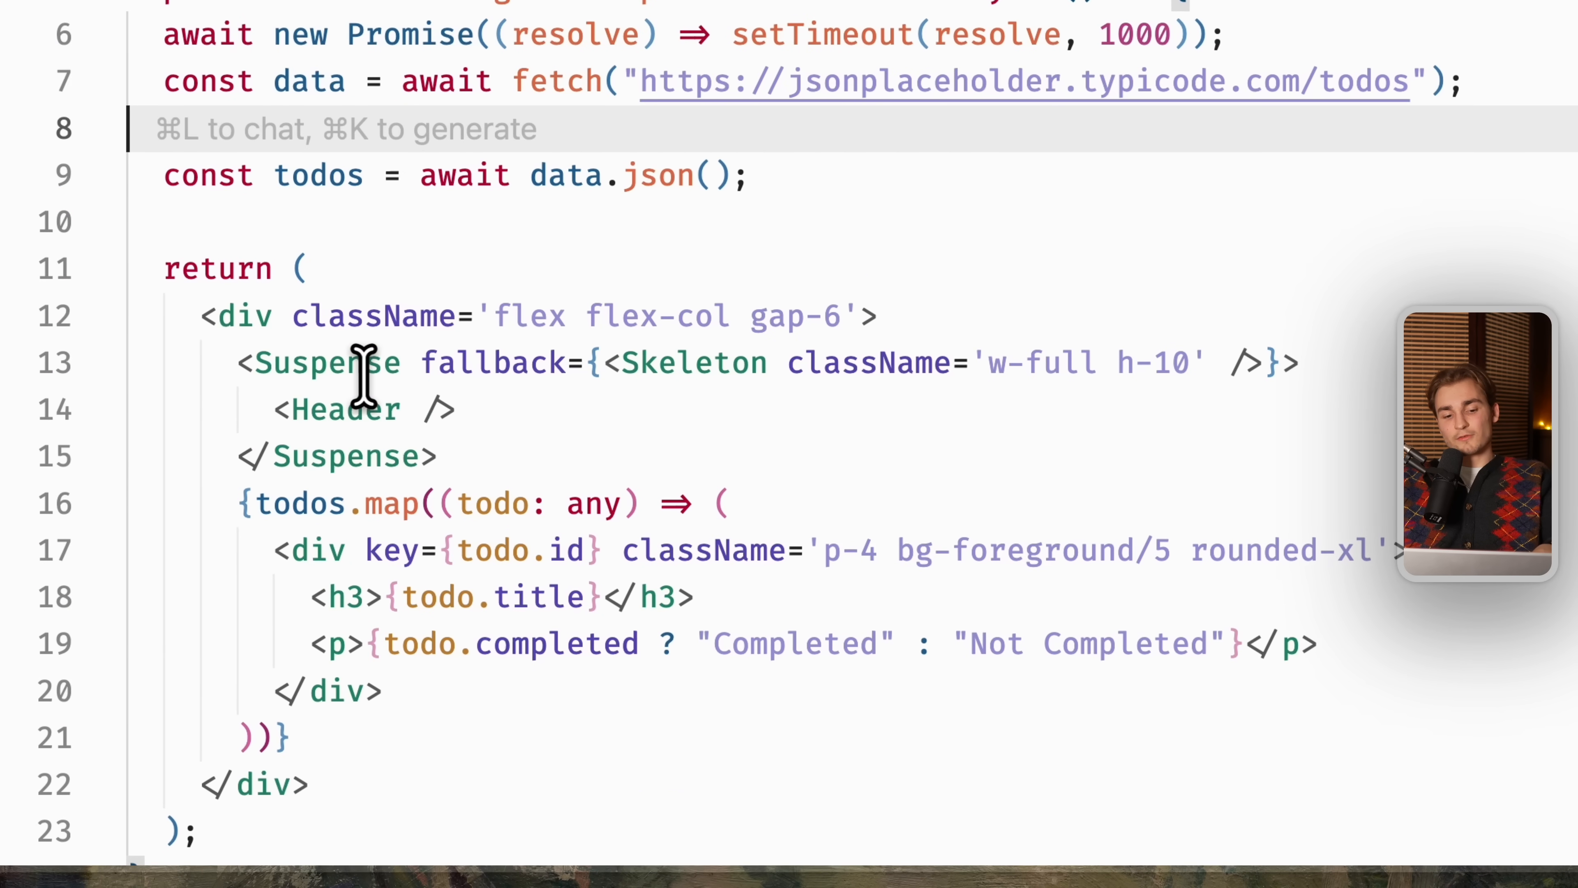
View fetching-data-component-advanced.tsx with its Suspense and Skeleton fallback around <Header />.
click(422, 410)
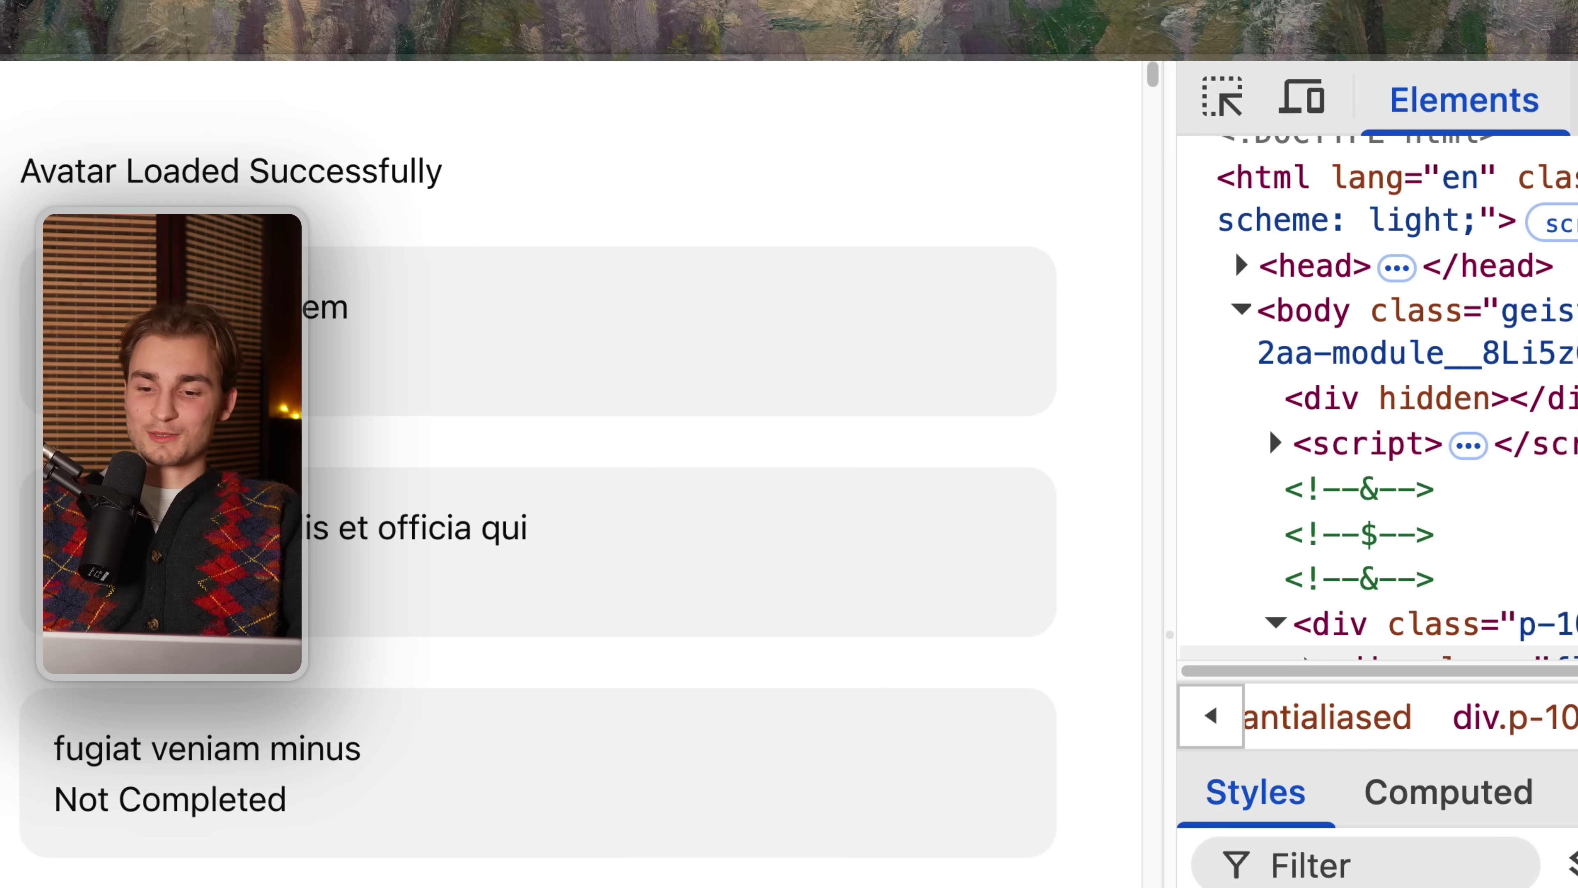
Switch DevTools to React's Suspense inspector via the overflow menu.
click(1247, 86)
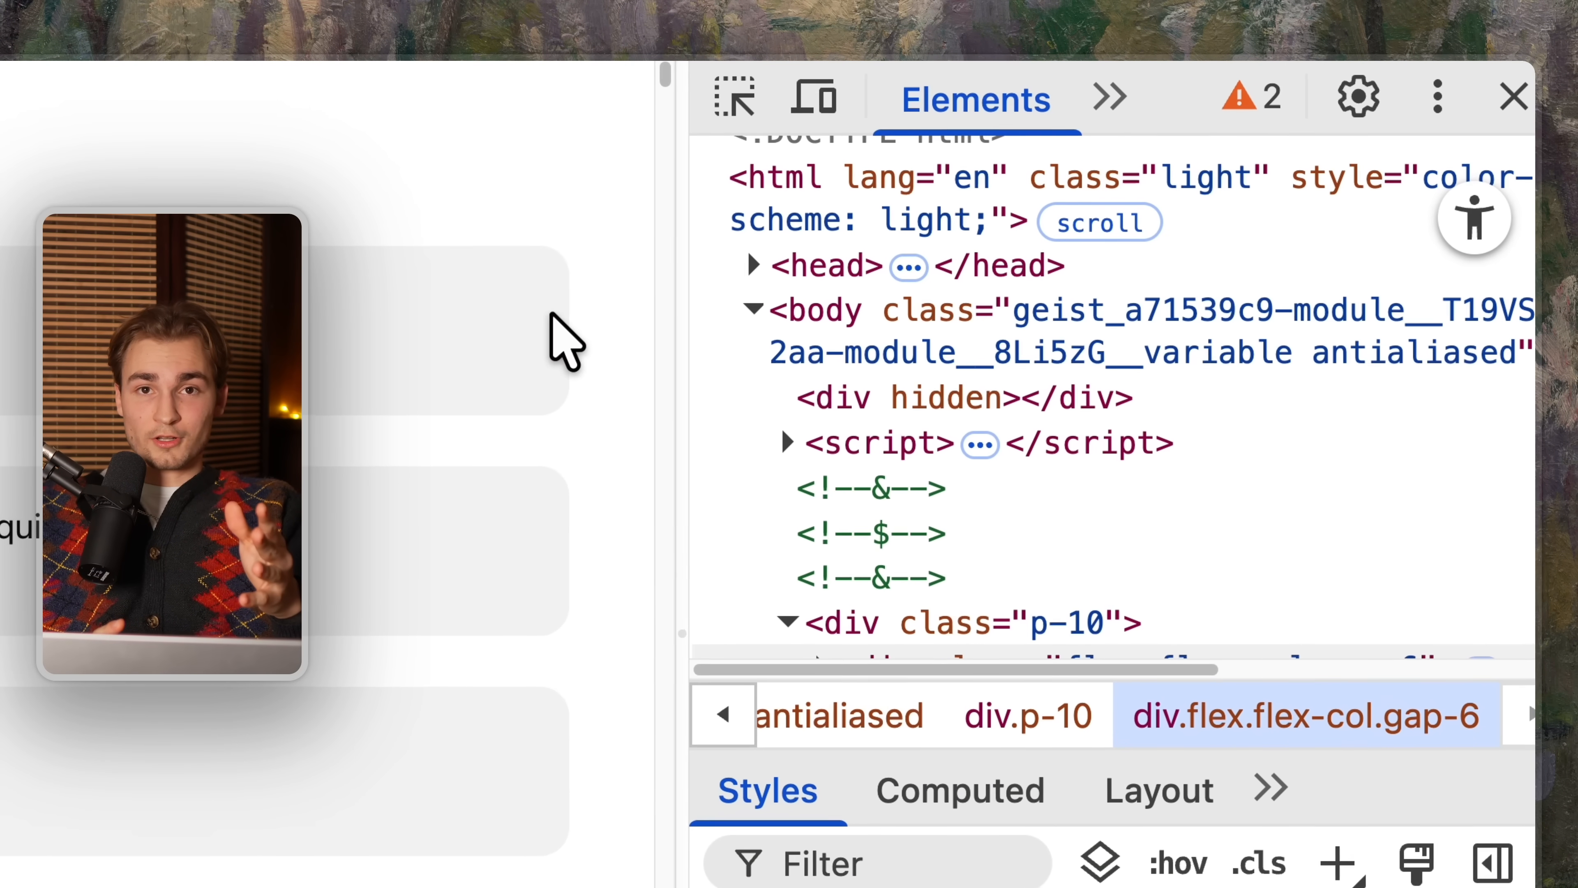
click(1109, 97)
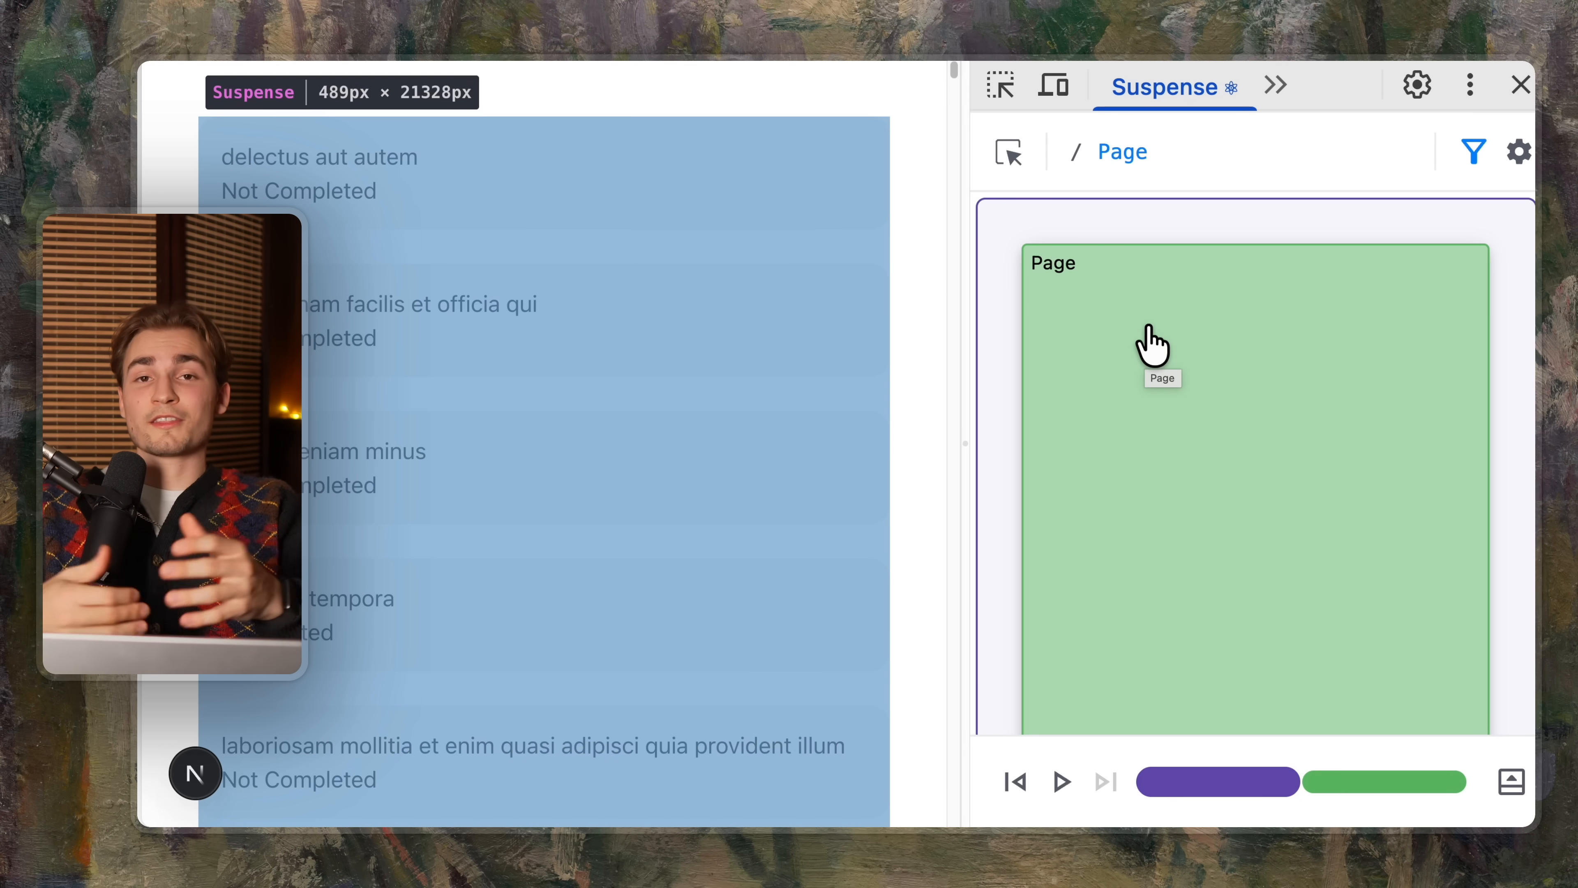
Select the Page boundary, play its loading sequence, and jump back to the Initial Paint step.
click(1060, 782)
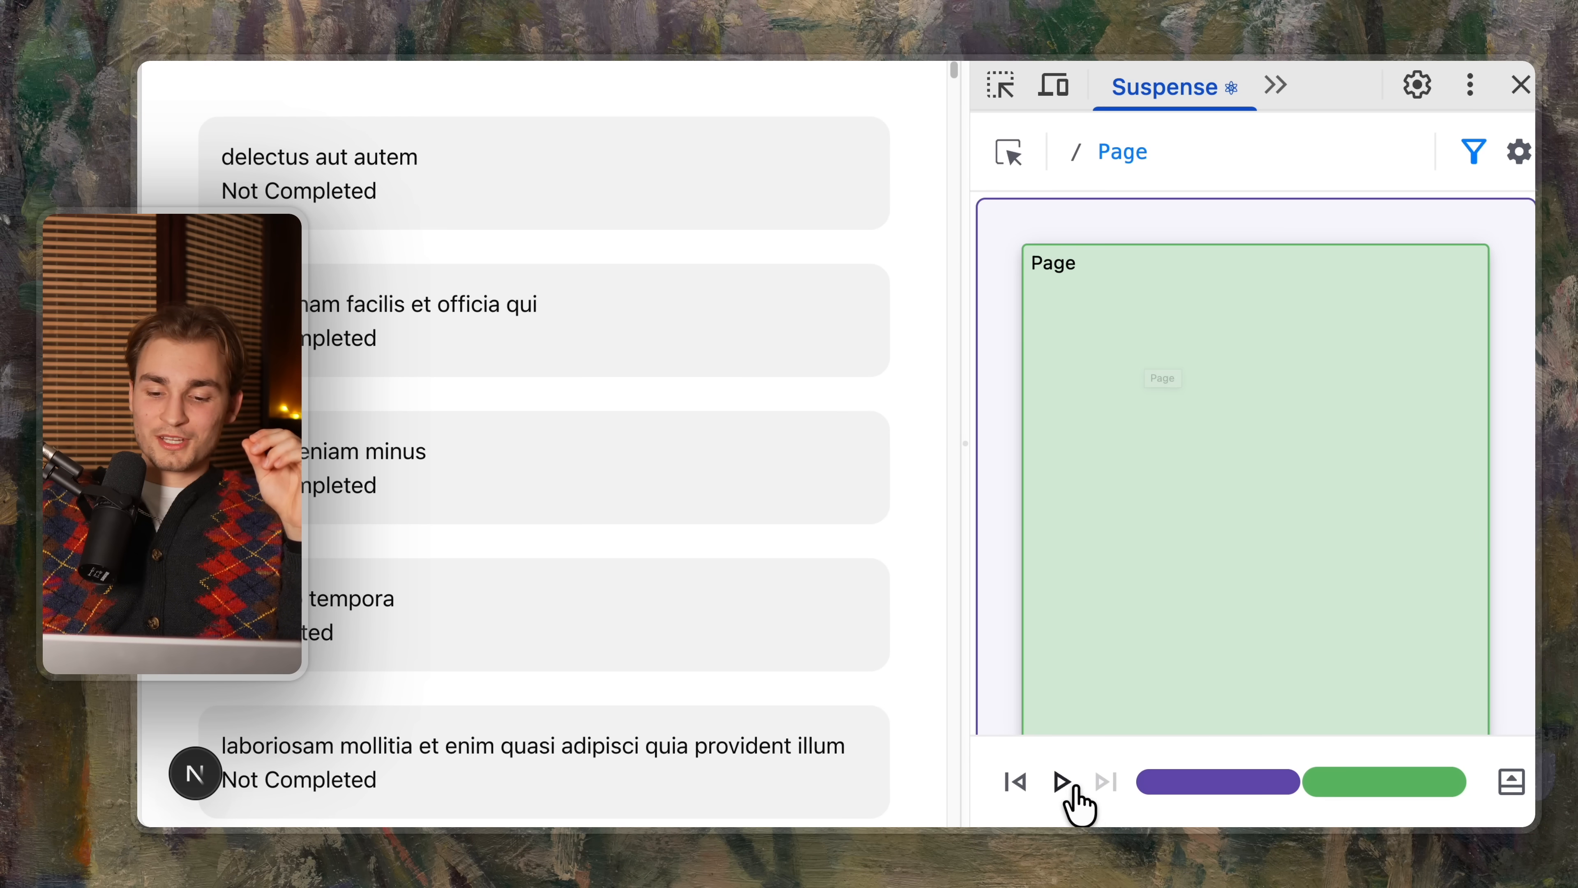
click(1061, 781)
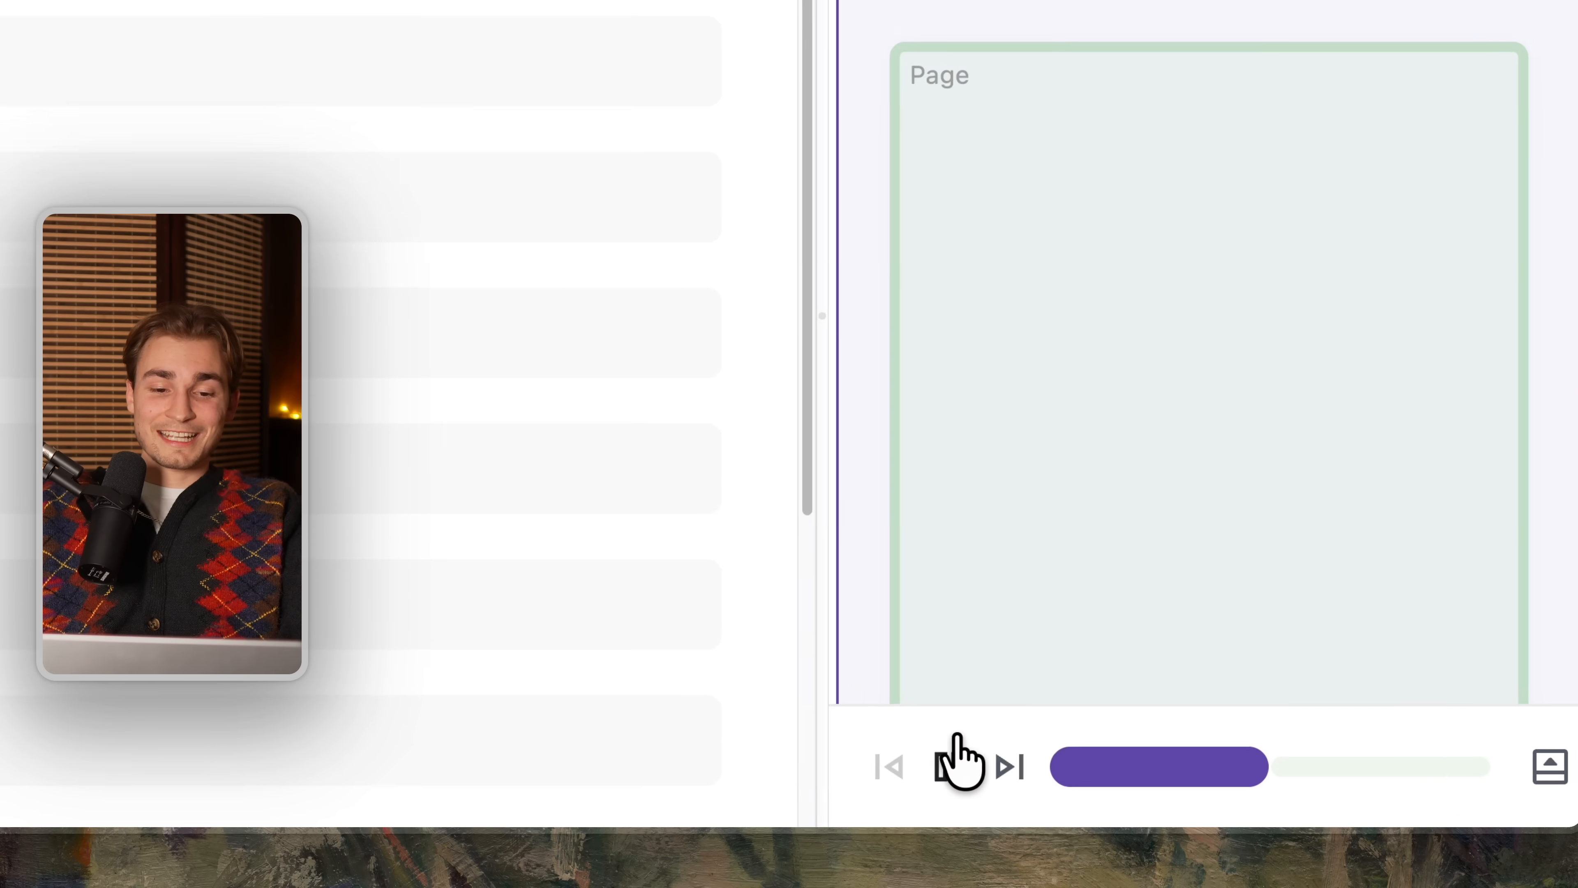
click(955, 767)
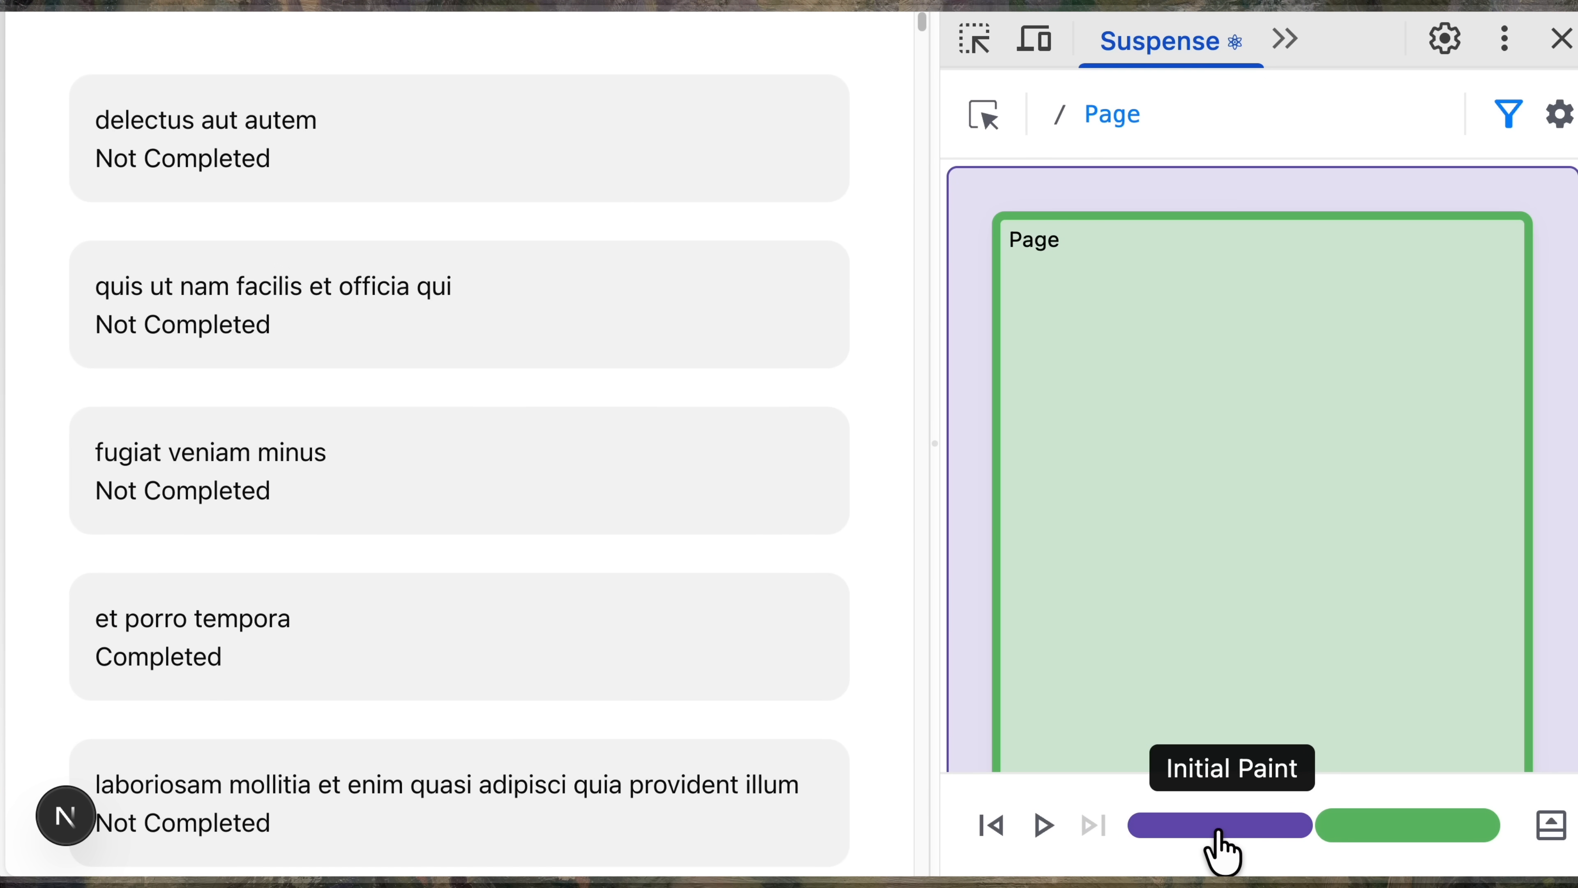
click(1220, 824)
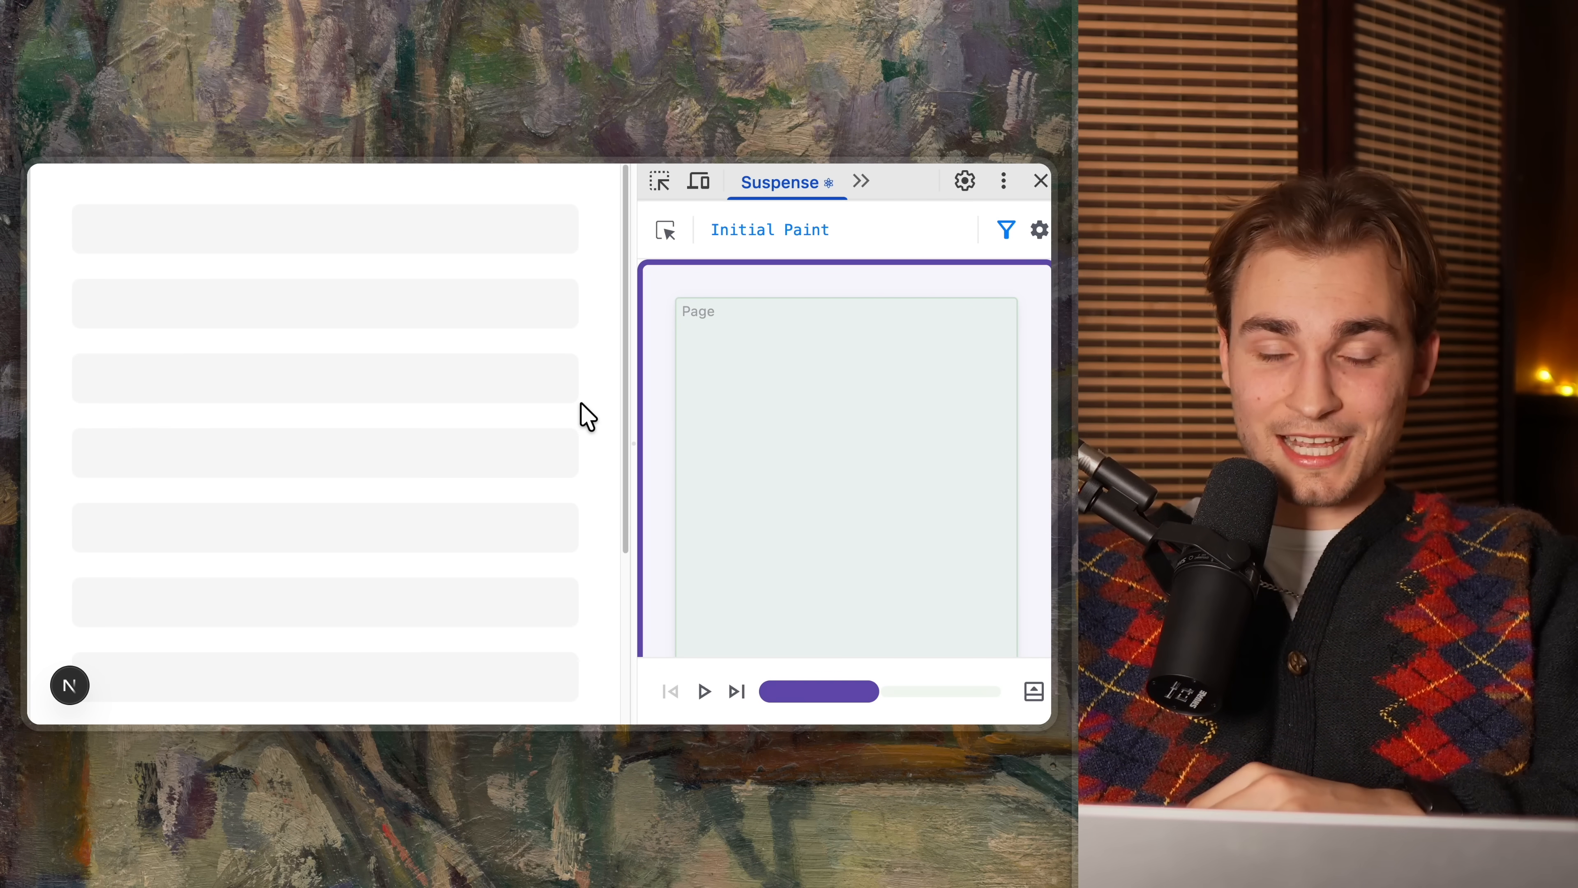
mouse_move(614, 427)
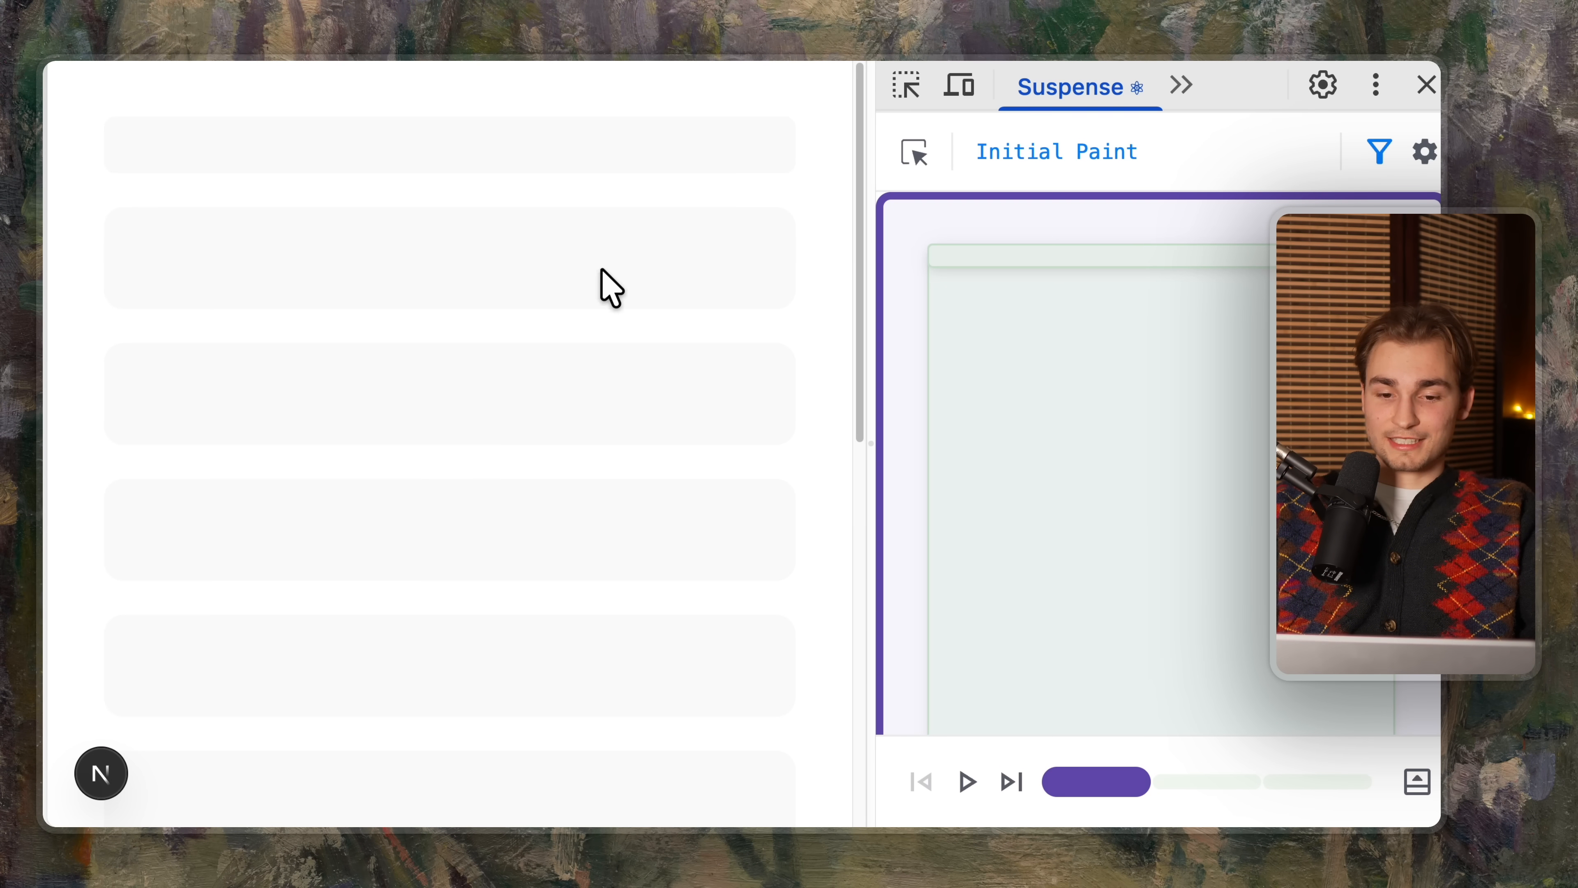
mouse_move(506, 663)
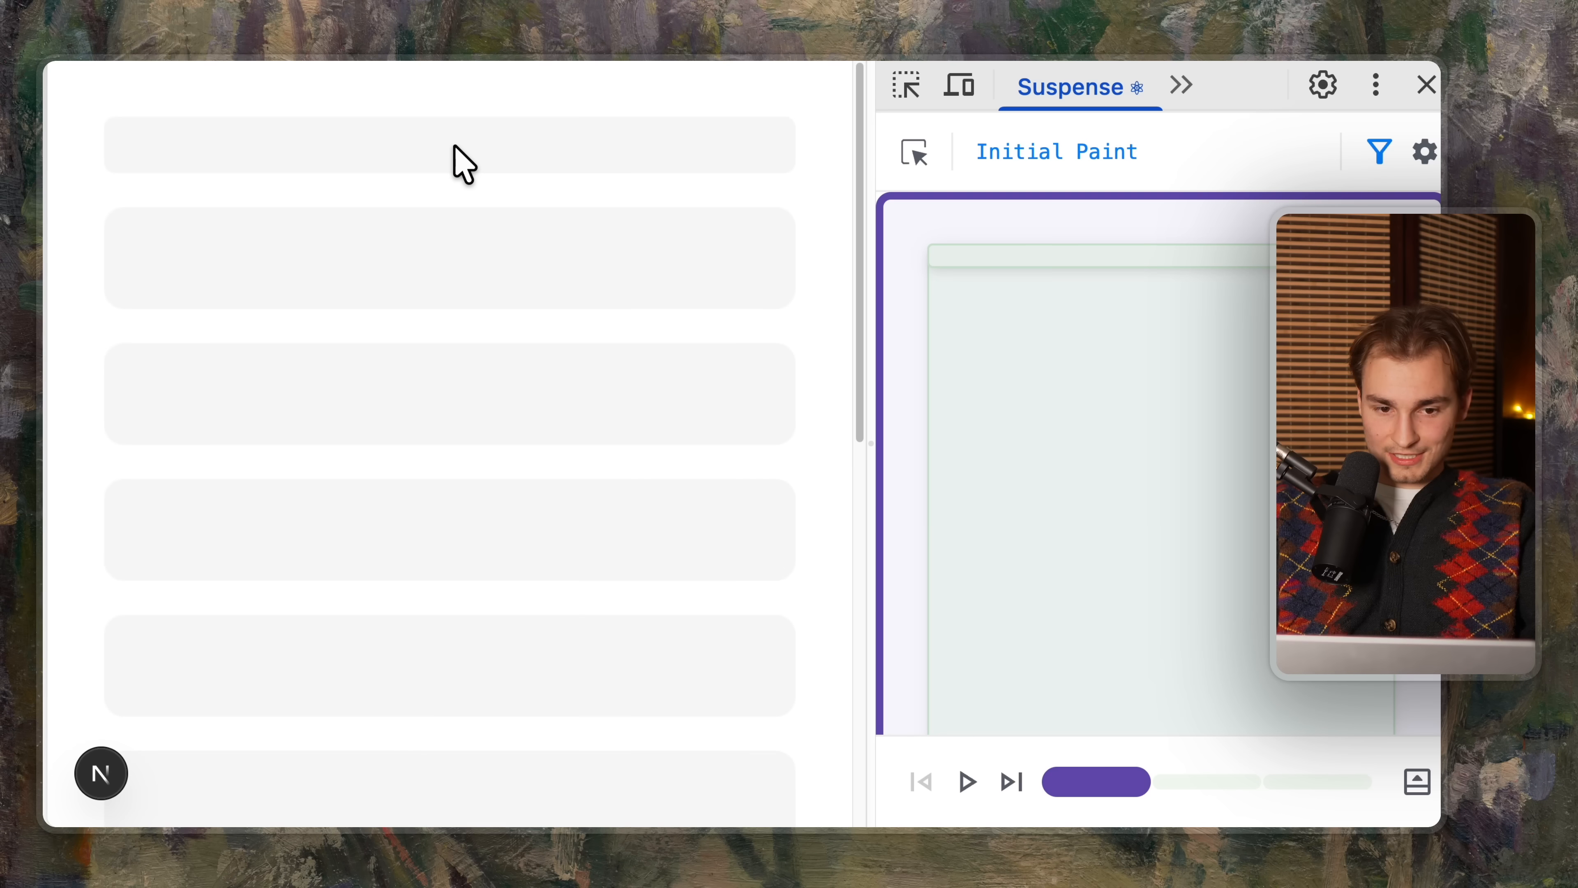
click(1011, 782)
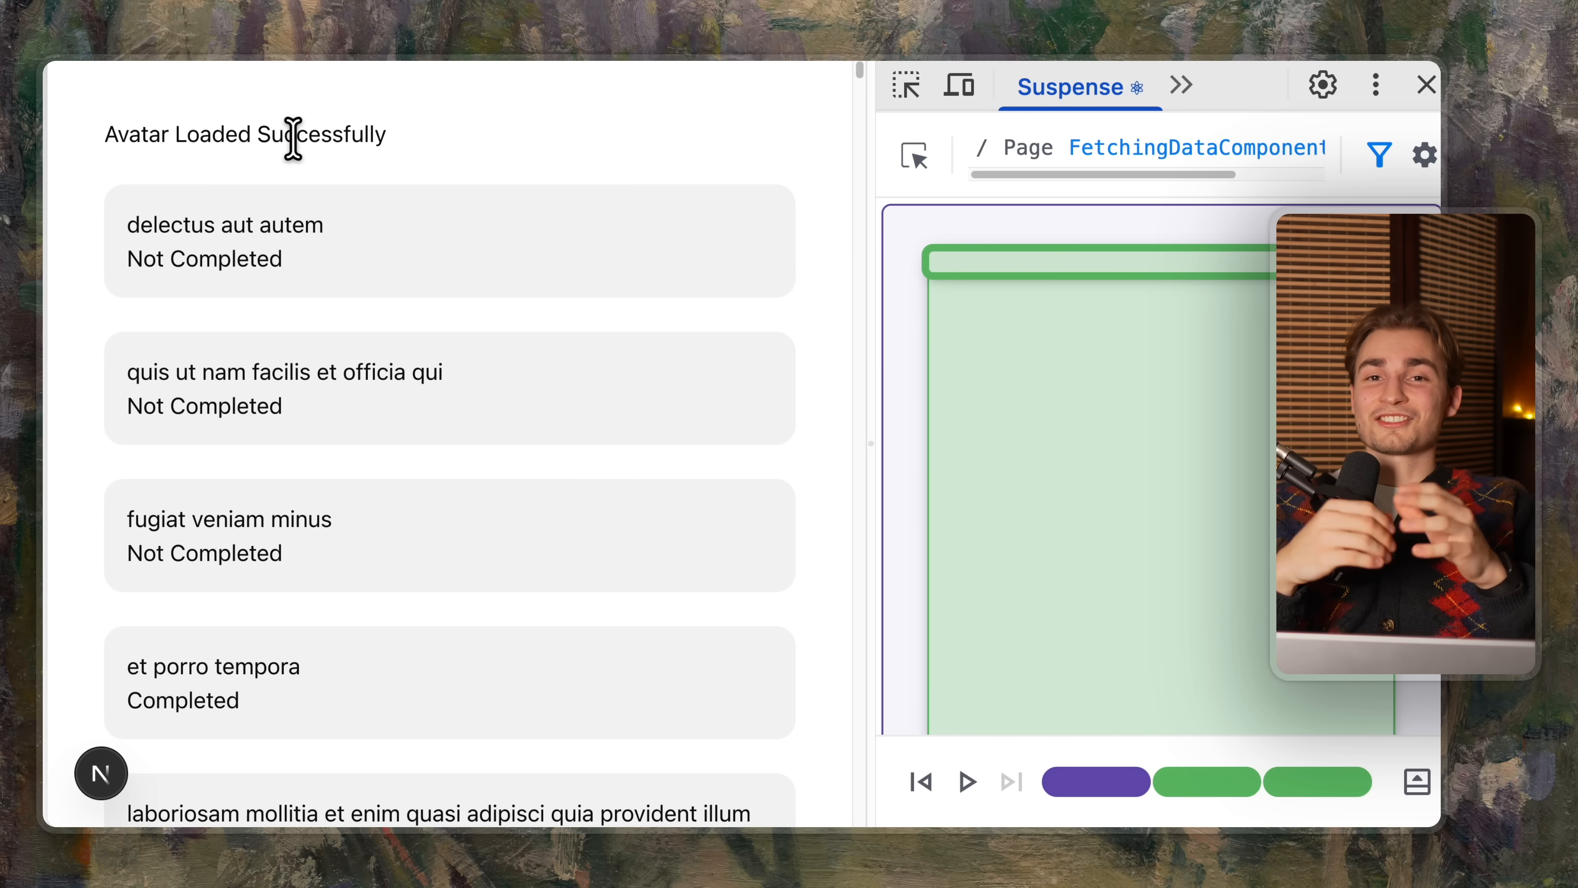
Advance to the last timeline step and show the inspected boundary's suspended-by details.
click(1192, 414)
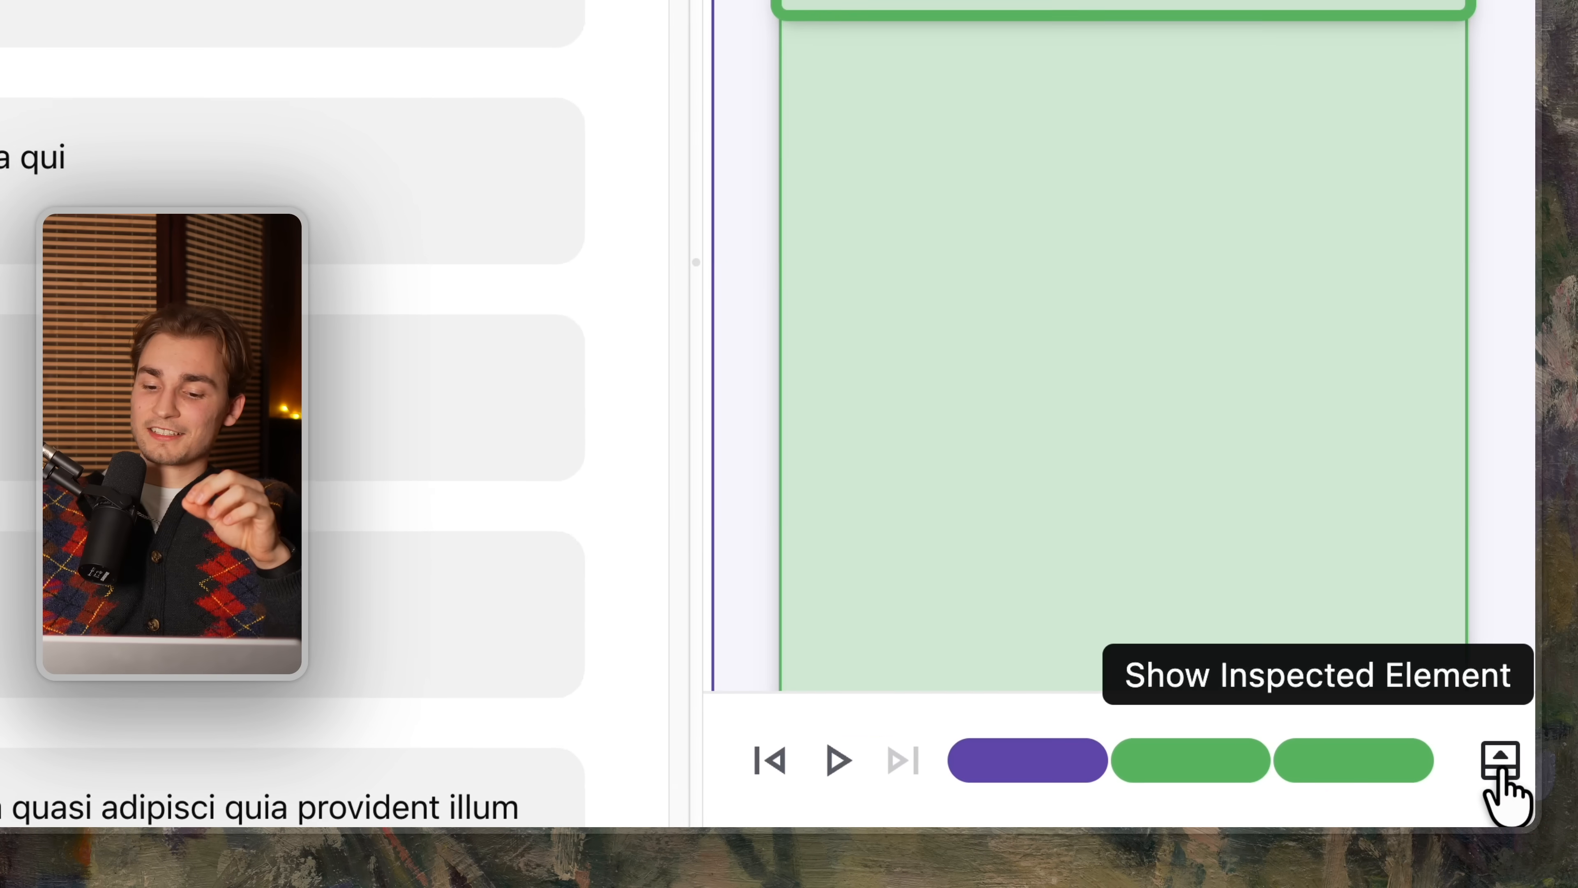
click(1499, 760)
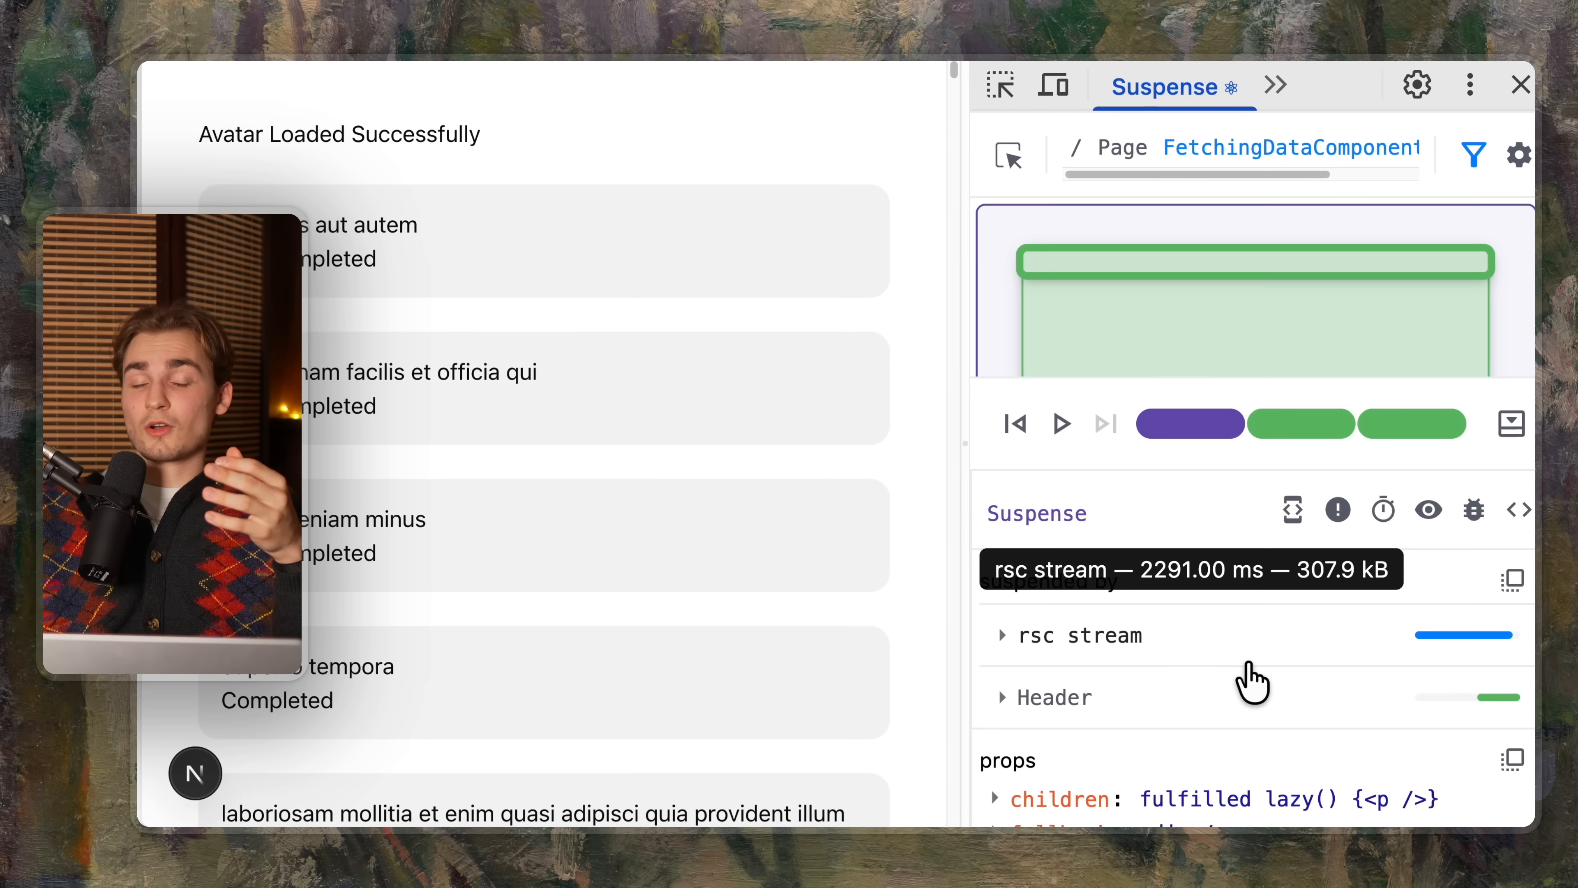